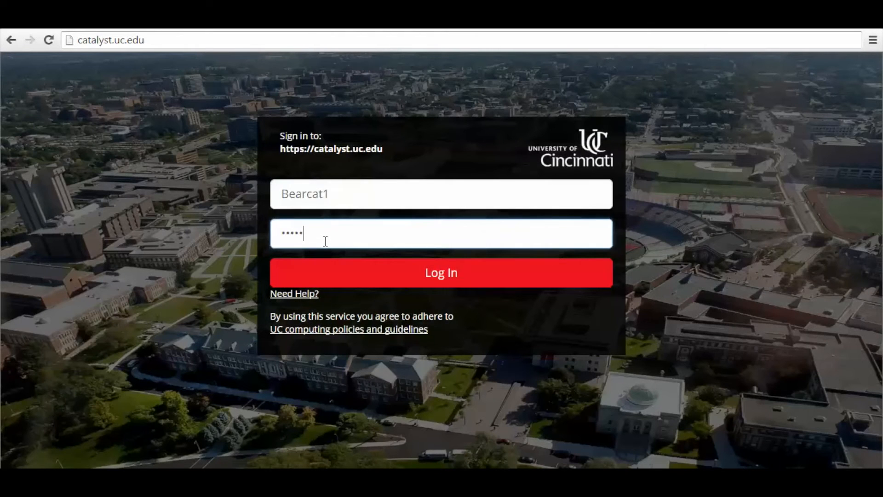
Step: Log in to Catalyst with the entered UC credentials to reach the student dashboard
left_click(441, 272)
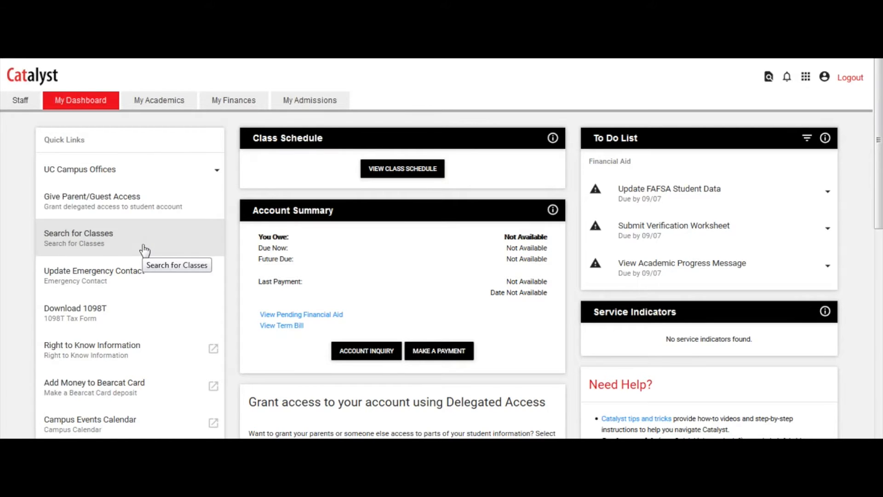
Step: From My Academics, go to Search for Classes under Classes and Schedule
left_click(159, 100)
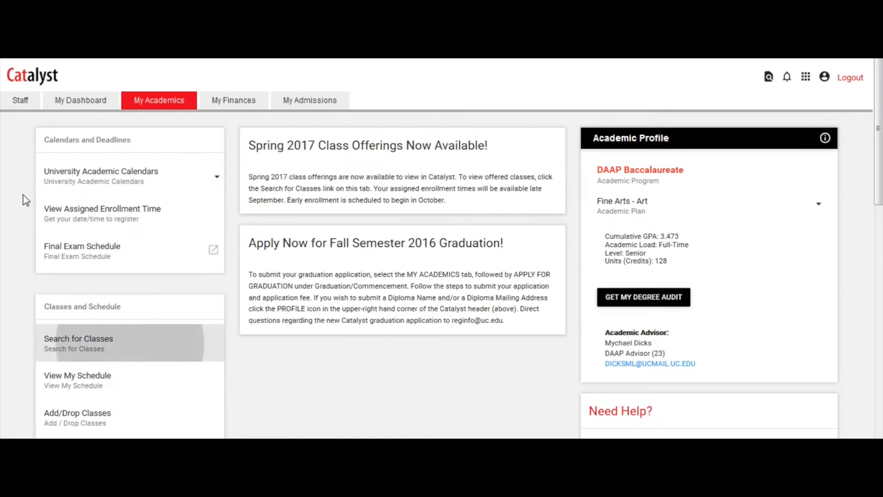
scroll("down", 3)
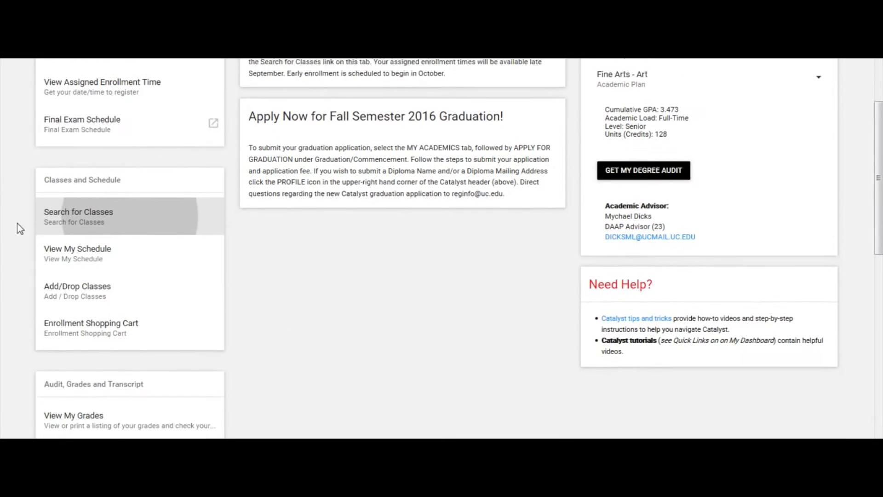
scroll("down", 3)
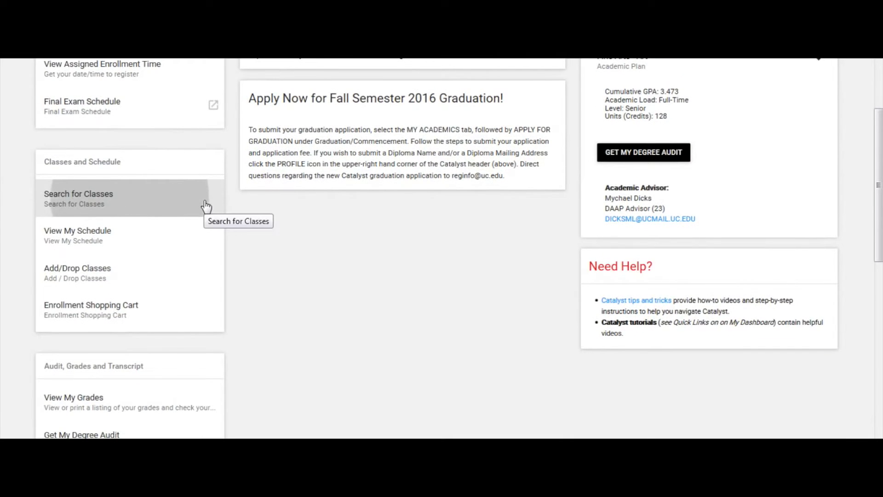
left_click(78, 194)
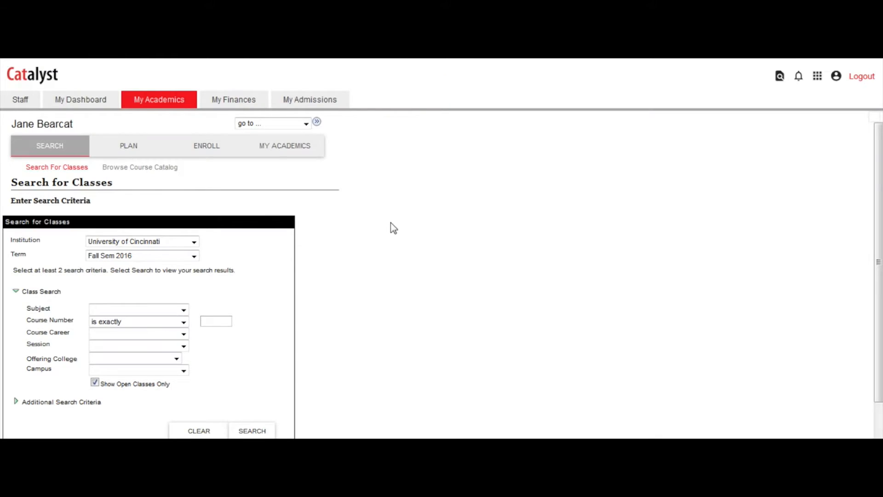
Step: Choose Spring Sem 2017, subject ACCT Accounting, career Undergraduate, and show Additional Search Criteria
left_click(195, 255)
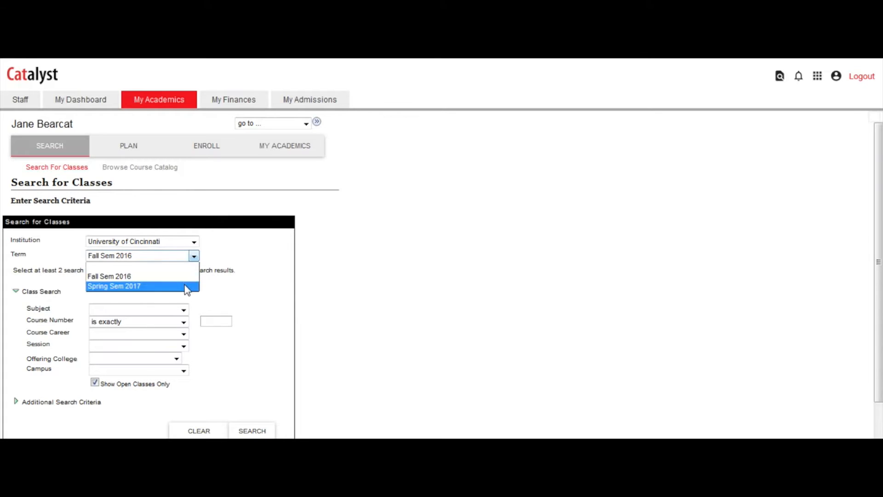
left_click(184, 310)
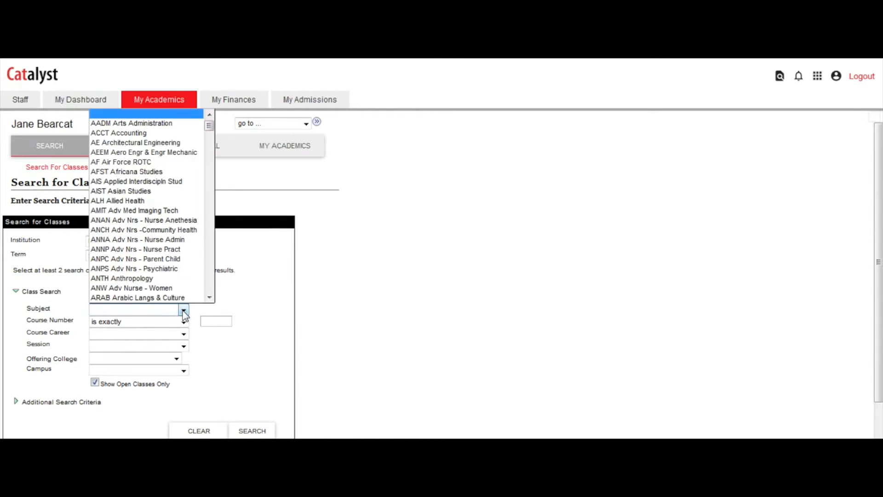
left_click(119, 133)
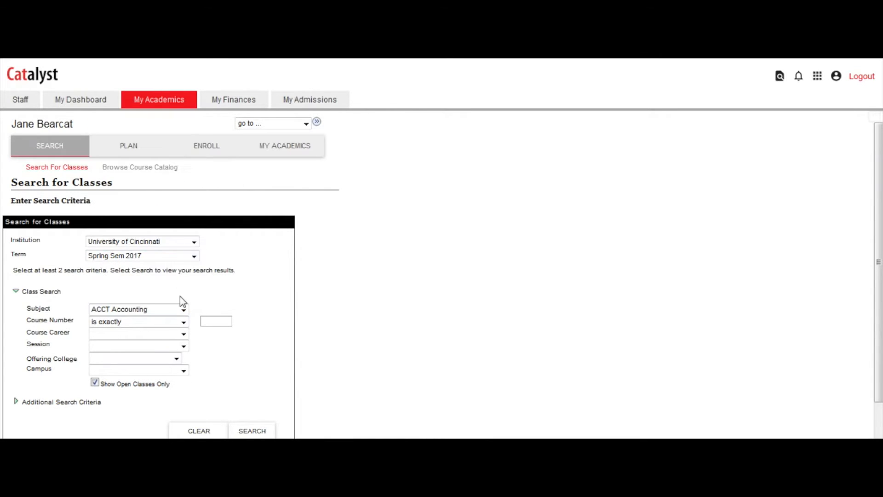
left_click(184, 333)
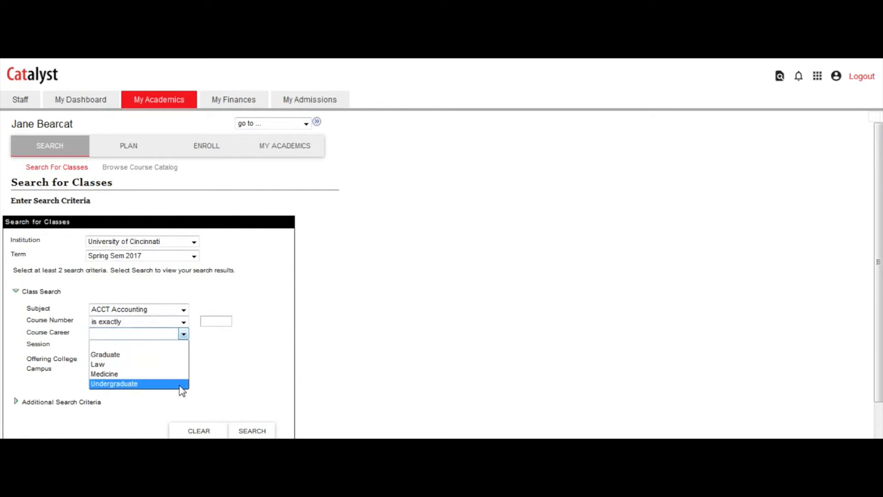
left_click(114, 384)
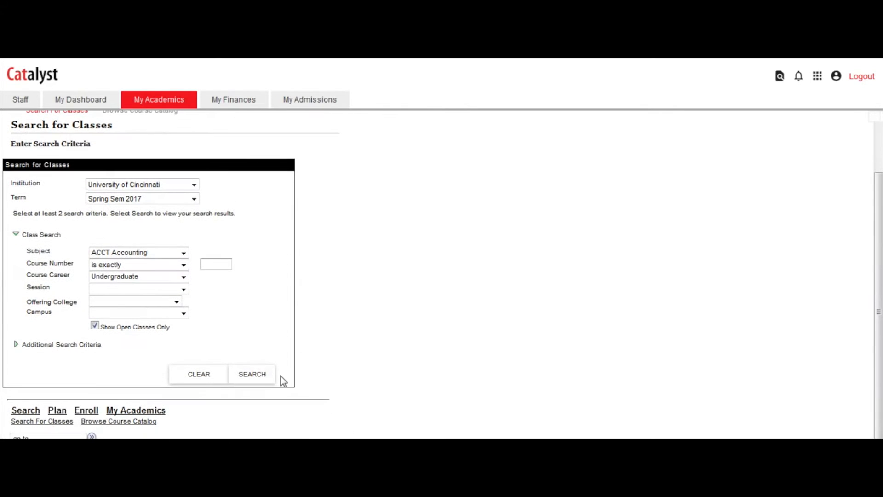
left_click(95, 325)
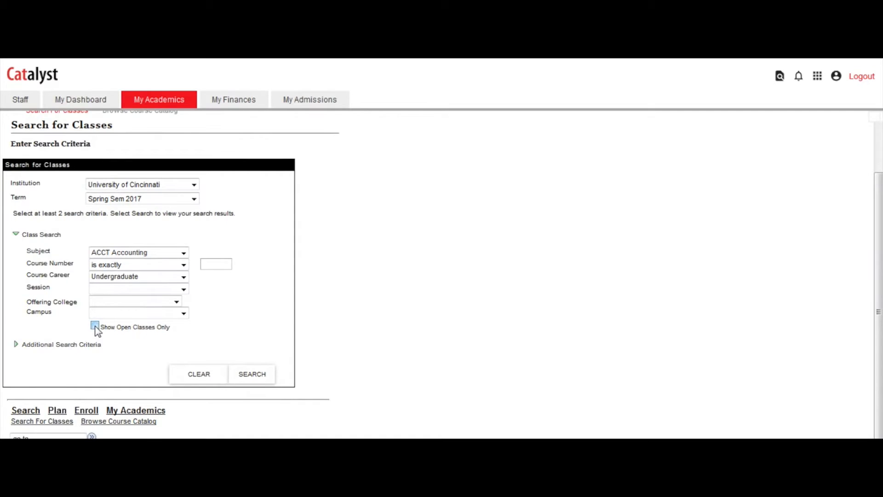
left_click(95, 326)
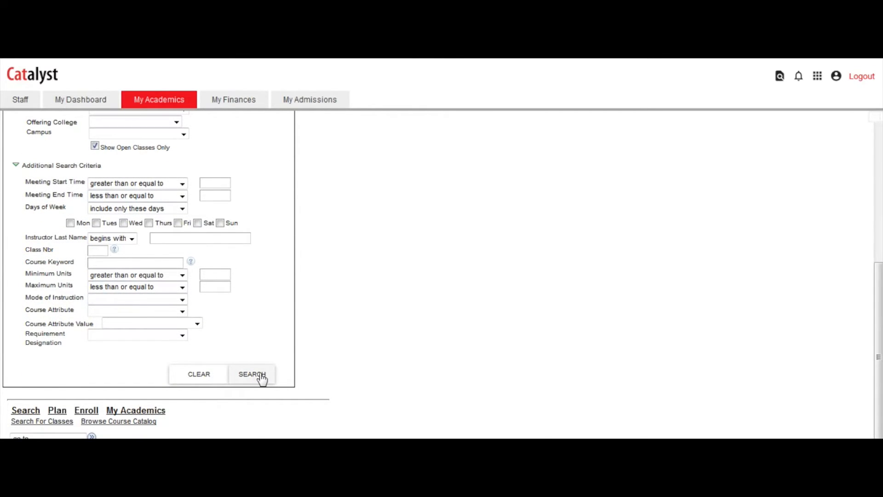
Step: Run the search and select class 46001, ACCT 2074 Fundamentals of Fraud Examination, from the results
left_click(253, 373)
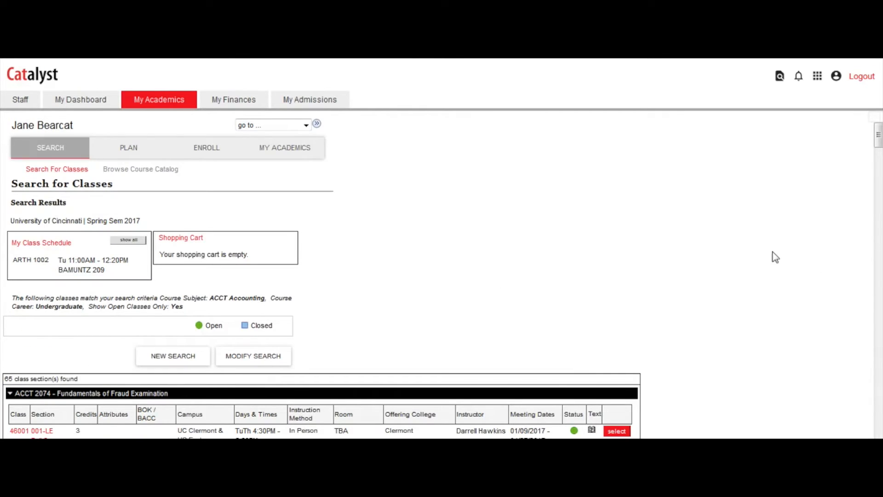
scroll("down", 3)
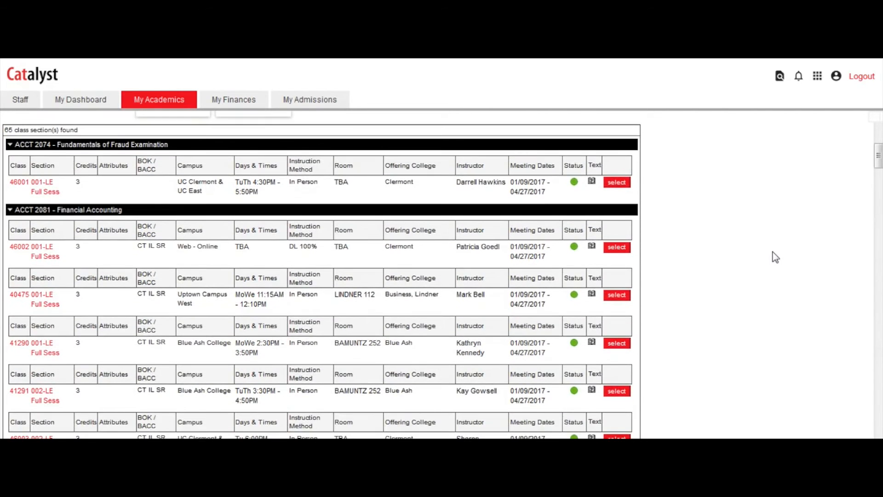
mouse_move(17, 186)
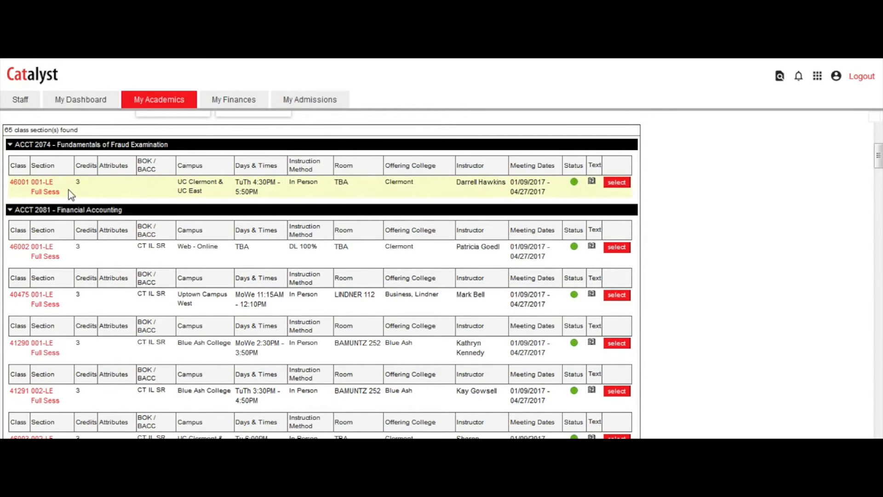
mouse_move(95, 186)
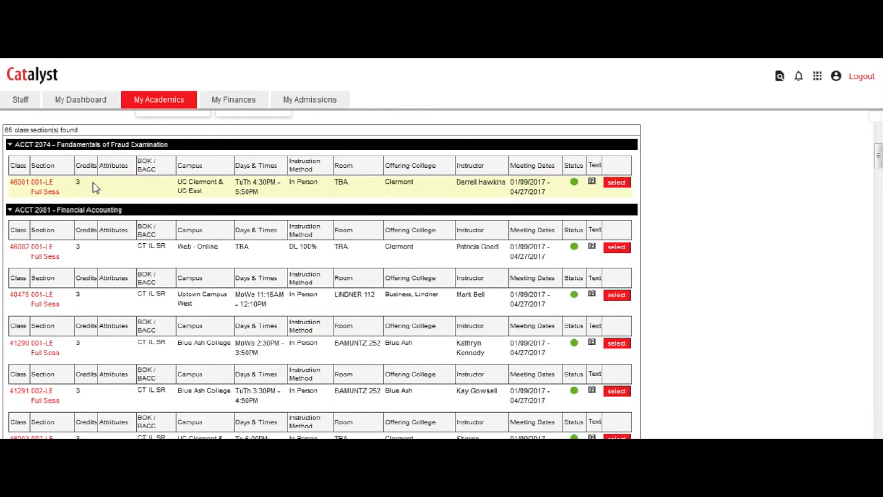
mouse_move(127, 189)
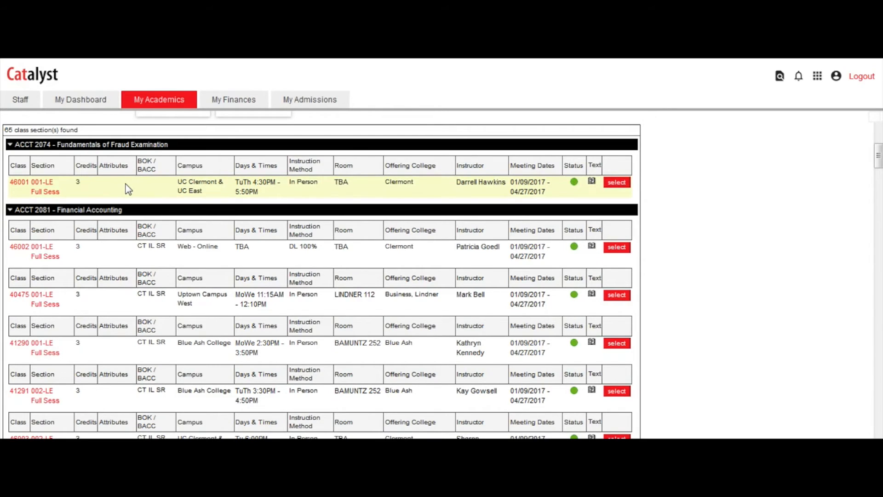
mouse_move(159, 189)
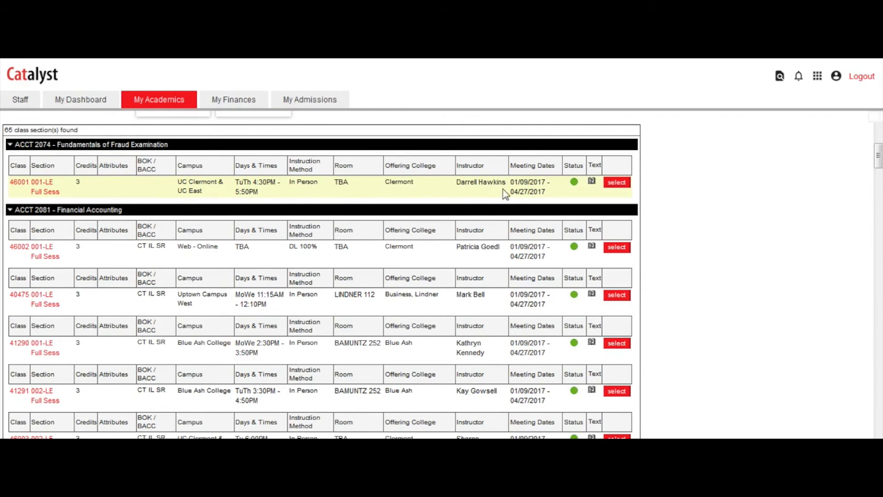
mouse_move(577, 190)
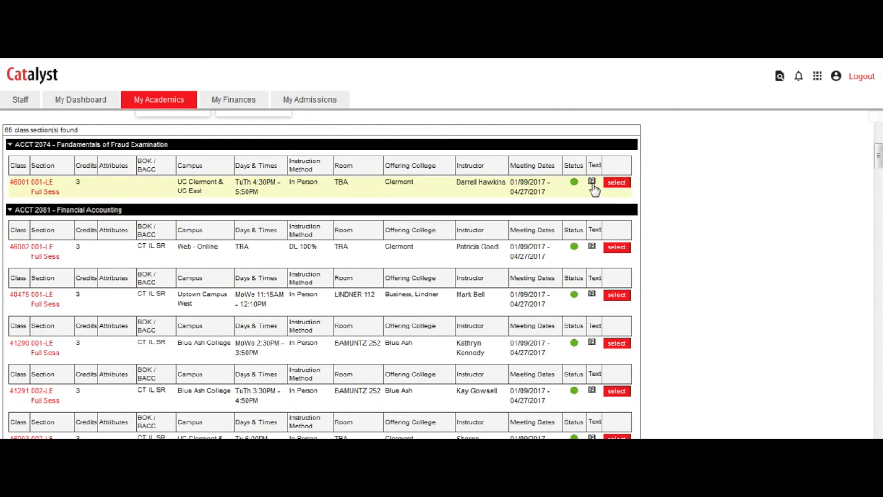
mouse_move(592, 182)
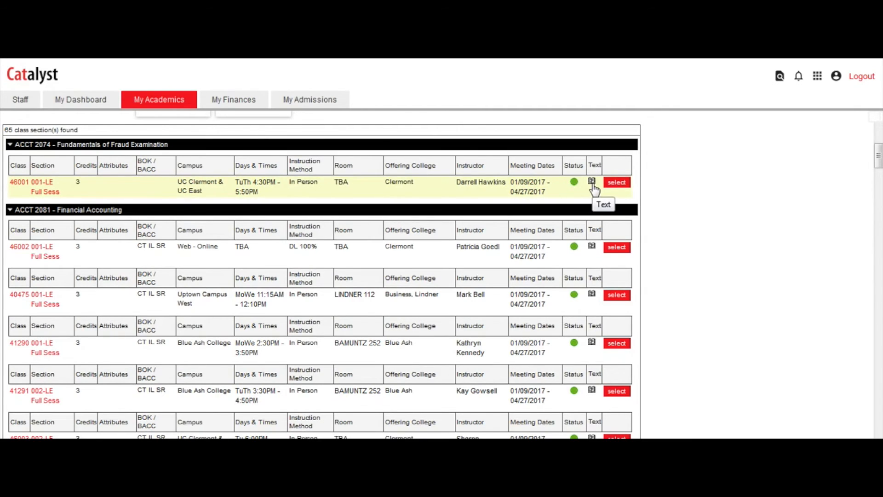
mouse_move(17, 197)
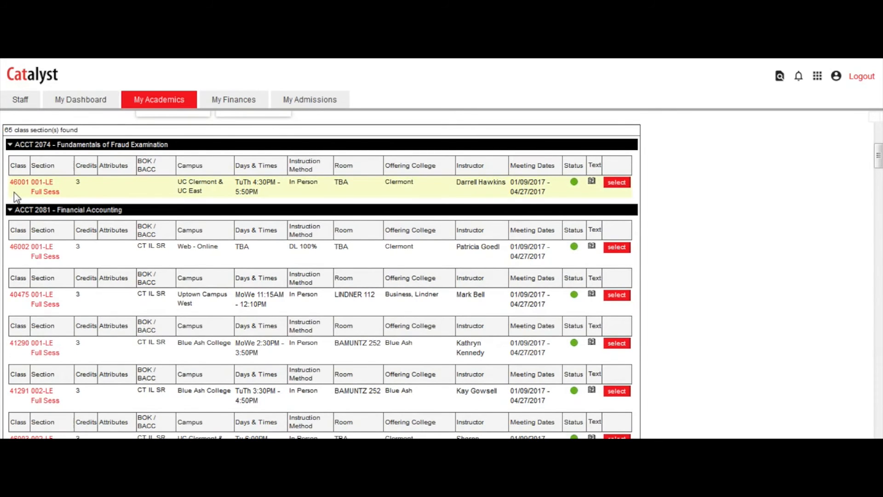
left_click(19, 181)
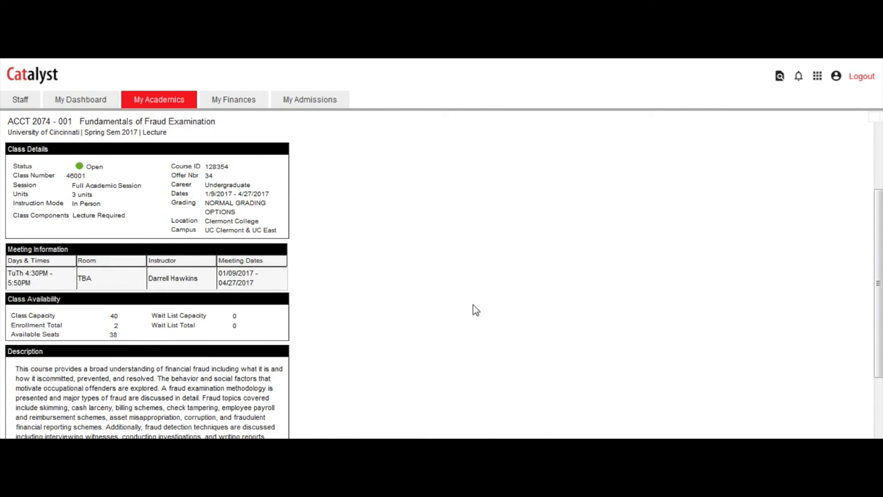
Step: Scroll the ACCT 2074 Class Details page to view the course description and textbook guidance
scroll("down", 3)
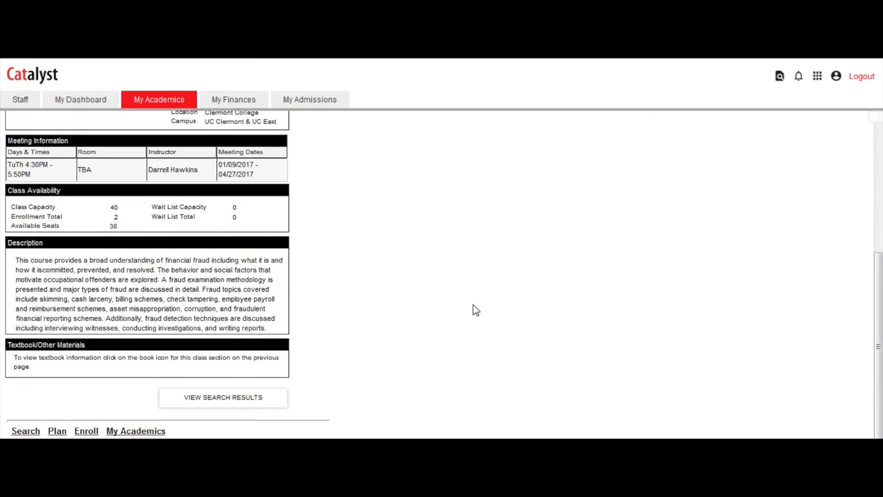